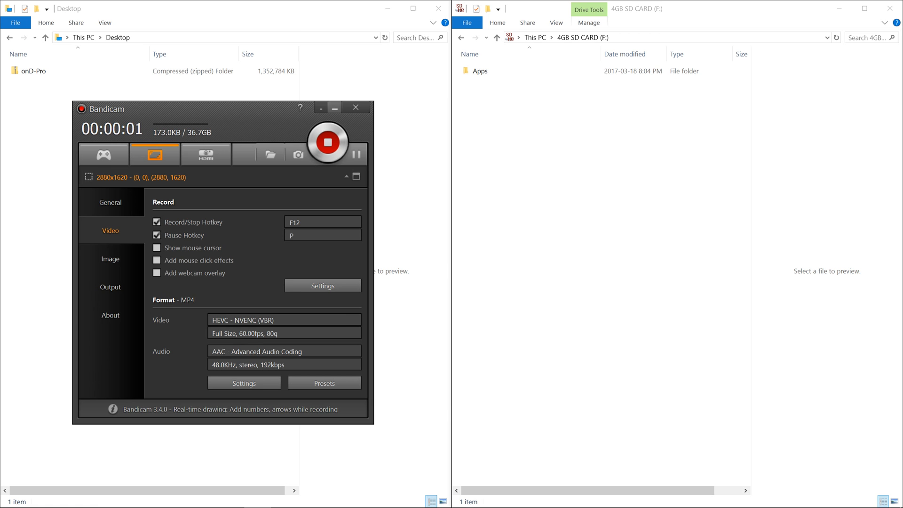
# Browse the Desktop and the 4GB SD card windows before working with the onD-Pro zip
pyautogui.click(356, 107)
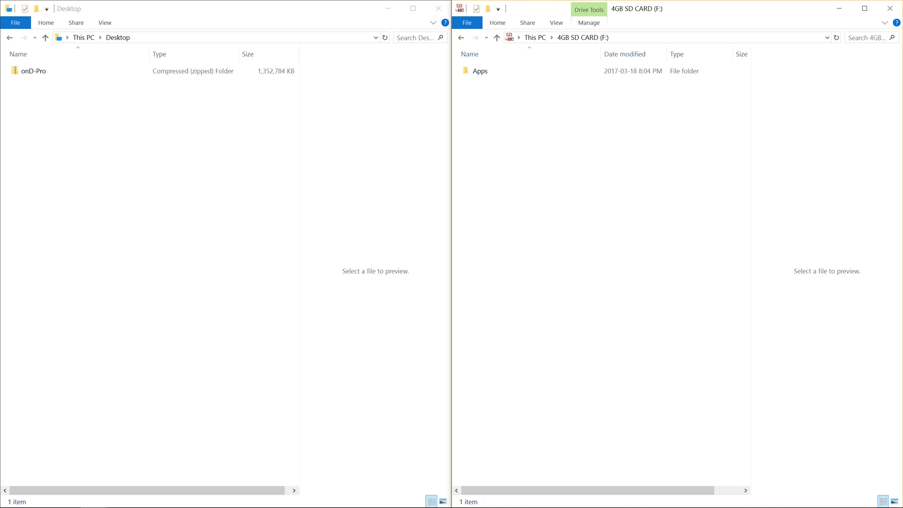
pyautogui.click(31, 72)
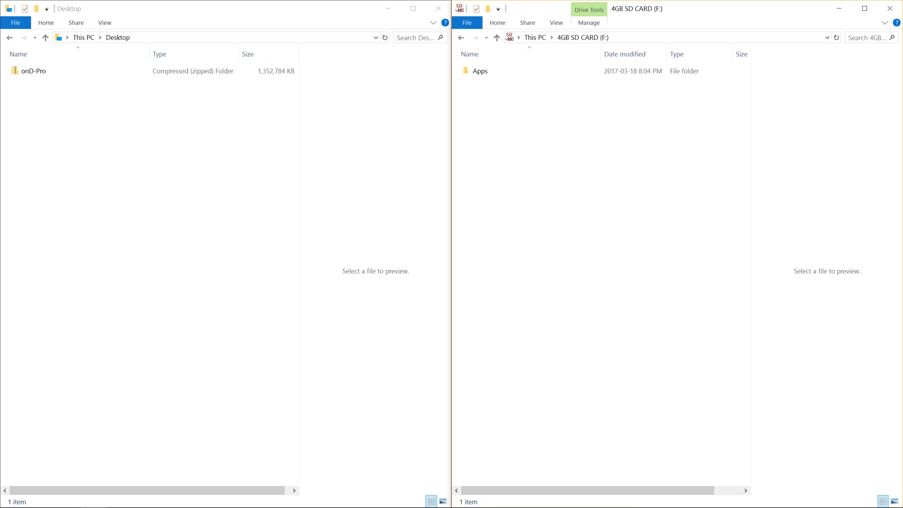
pyautogui.click(479, 71)
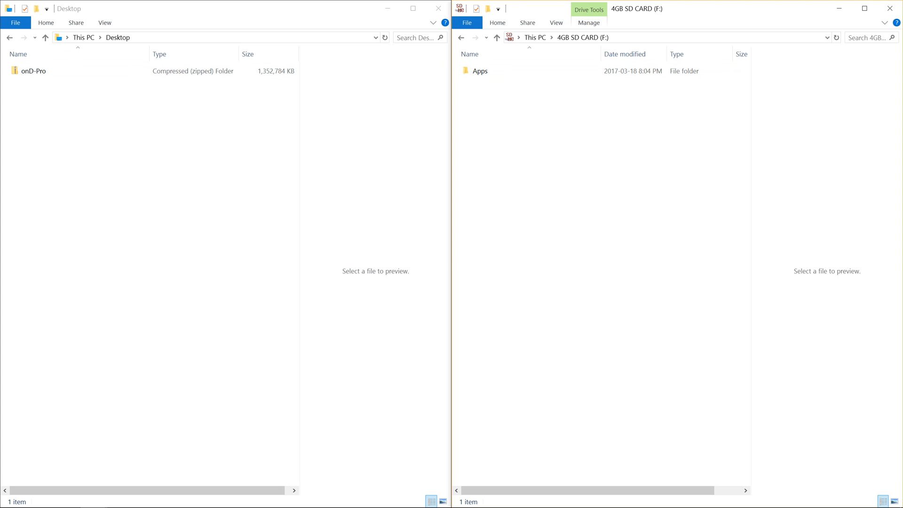
pyautogui.click(480, 72)
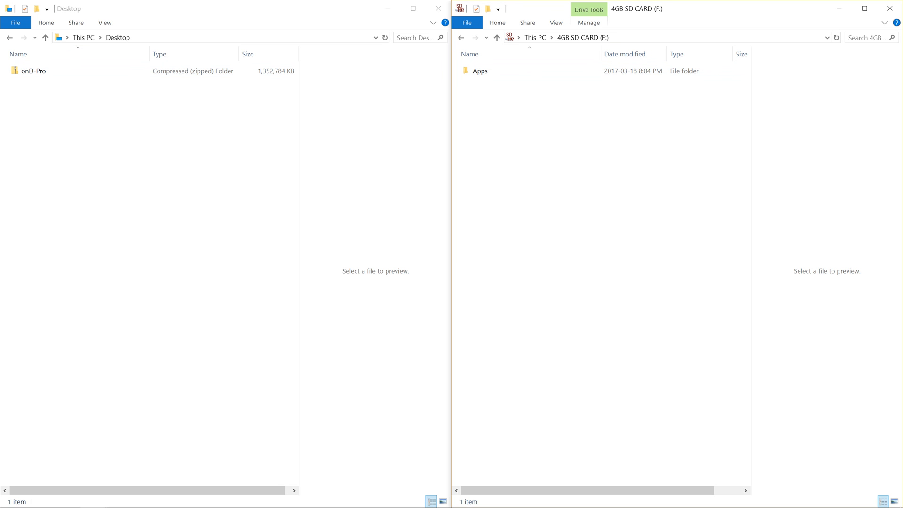
pyautogui.click(479, 70)
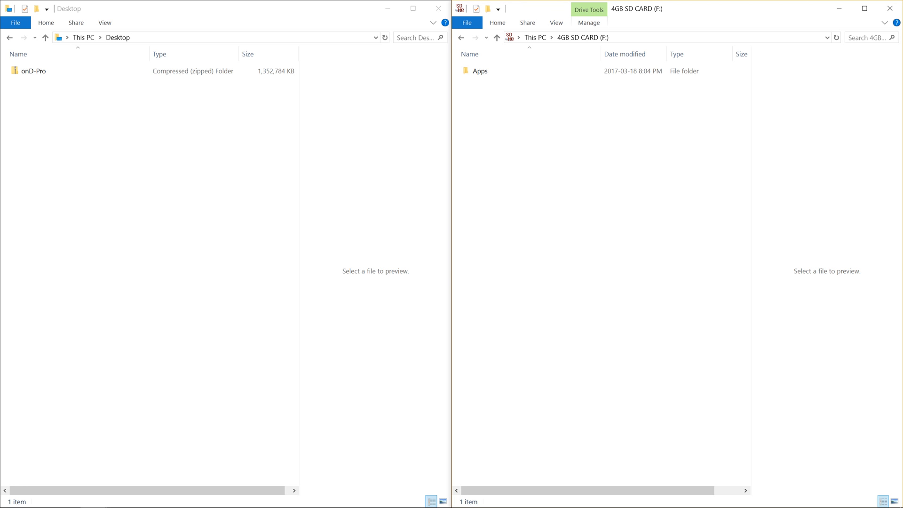
# Extract onD-Pro.zip into its own onD-Pro folder on the Desktop via 7-Zip
pyautogui.click(32, 71)
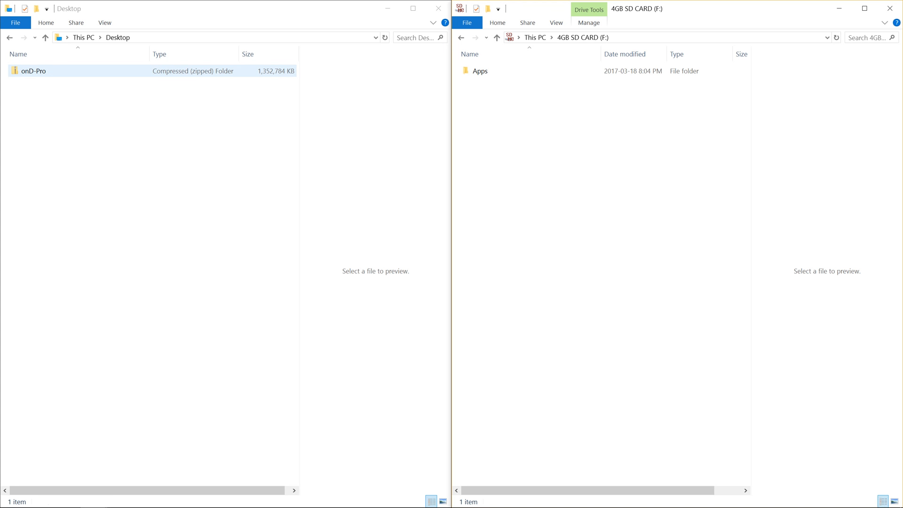
pyautogui.rightClick(29, 72)
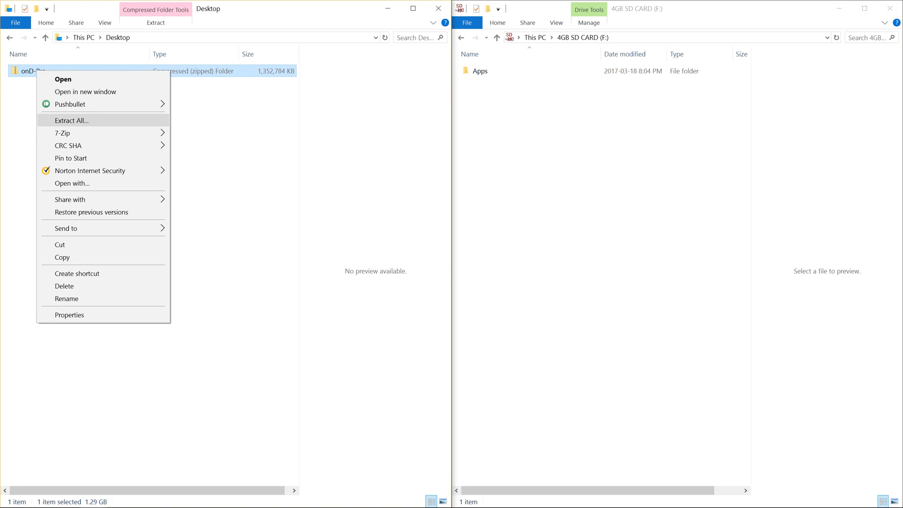
pyautogui.moveTo(61, 134)
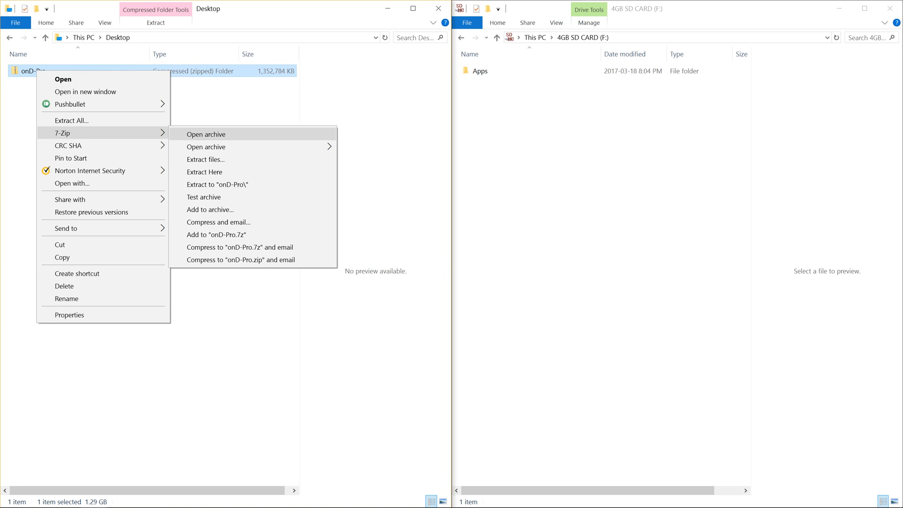
pyautogui.moveTo(217, 184)
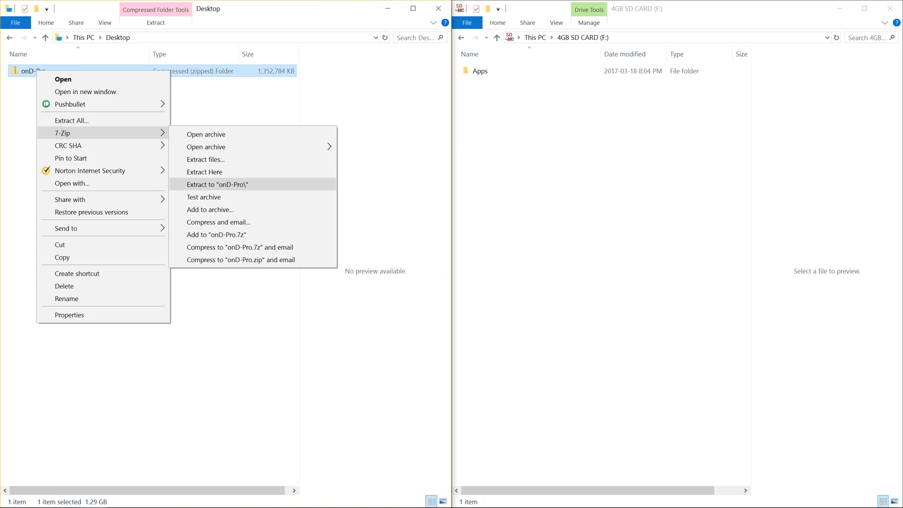
pyautogui.click(218, 185)
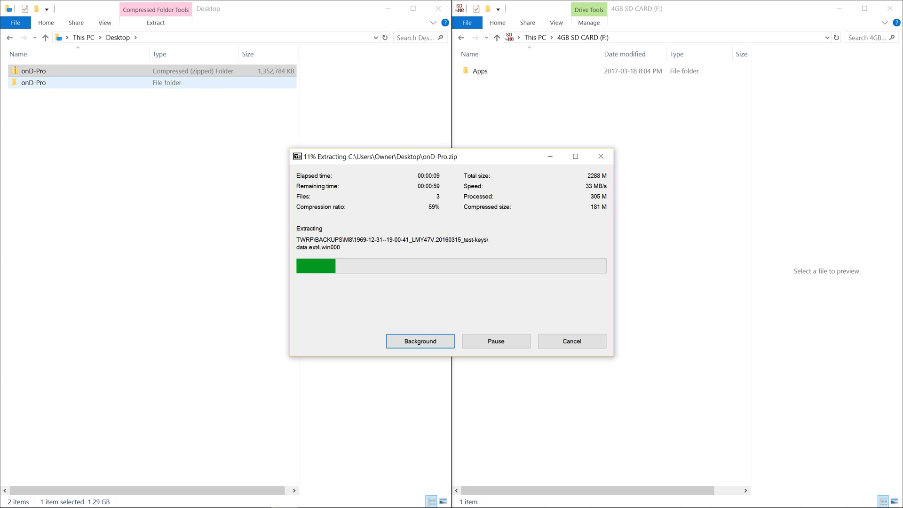
# Let the 7-Zip extraction of the onD-Pro archive run to completion
pyautogui.click(419, 341)
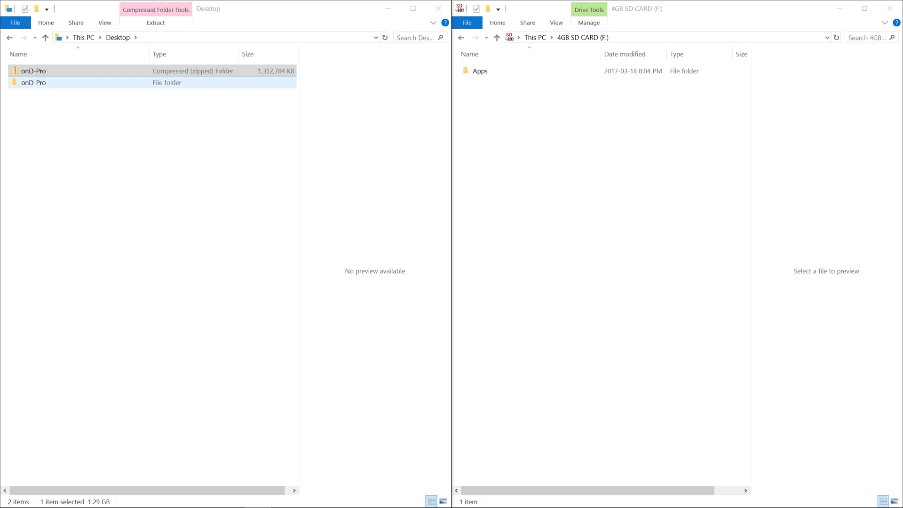
# Enter the extracted onD-Pro folder and select both the TWRP folder and the recovery file
pyautogui.doubleClick(29, 83)
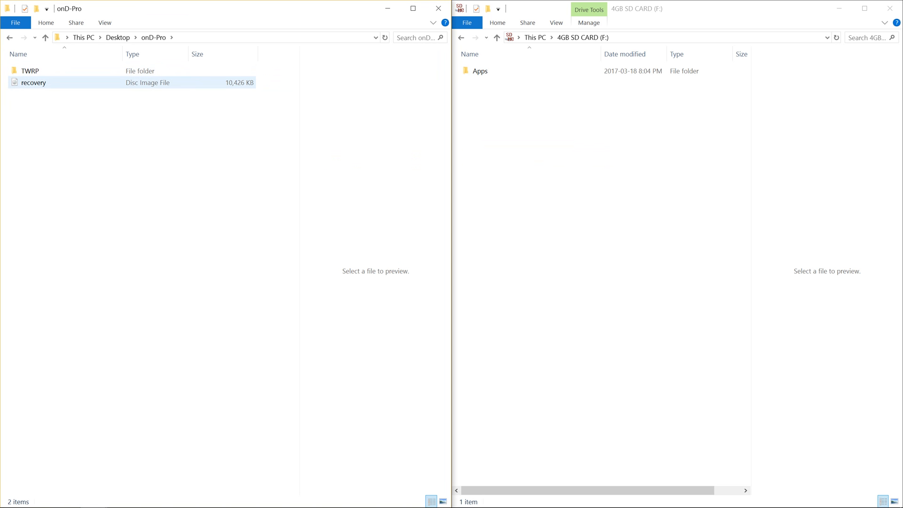
pyautogui.click(28, 72)
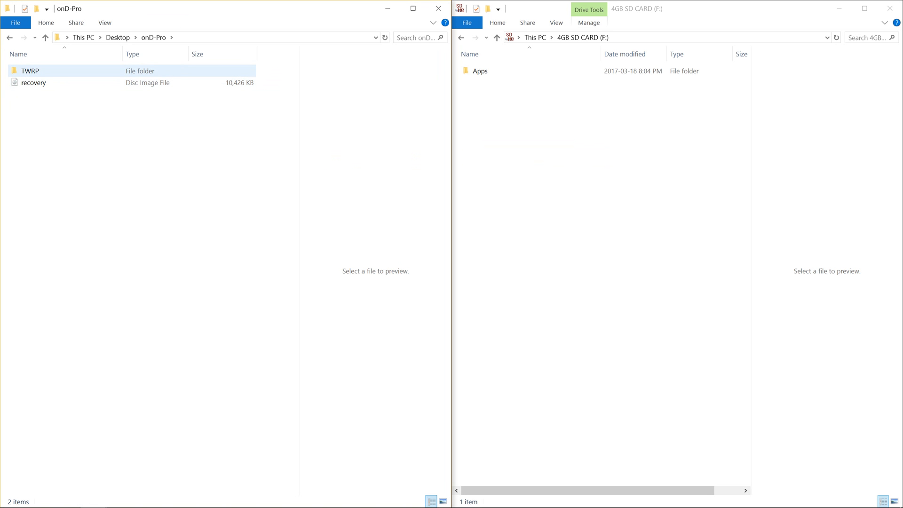
pyautogui.moveTo(29, 72)
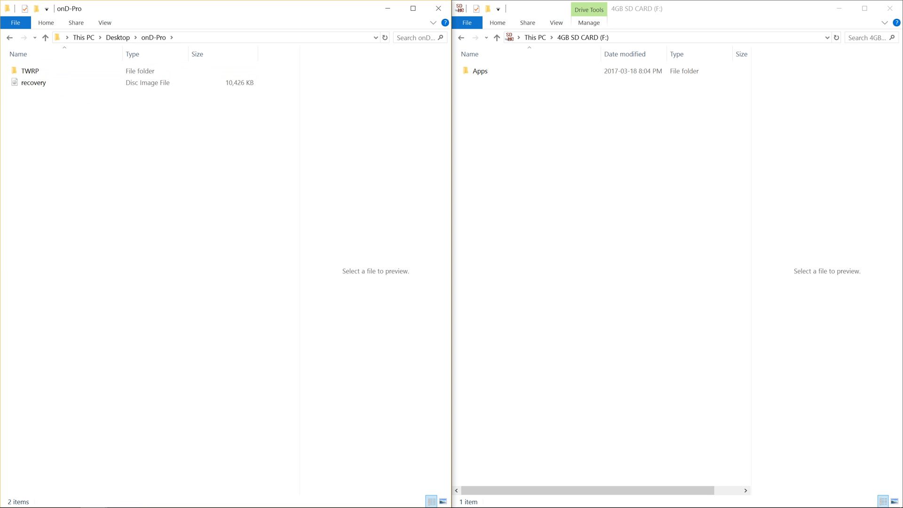
pyautogui.click(30, 71)
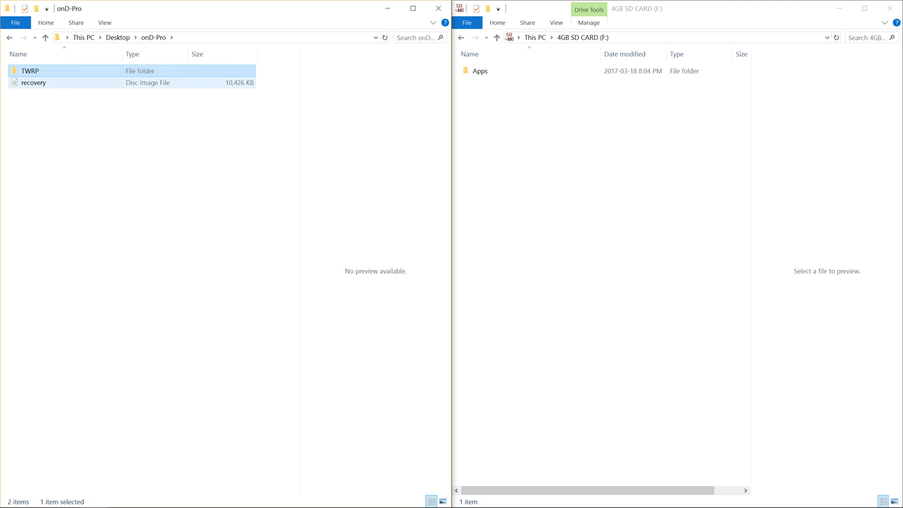
pyautogui.moveTo(33, 83)
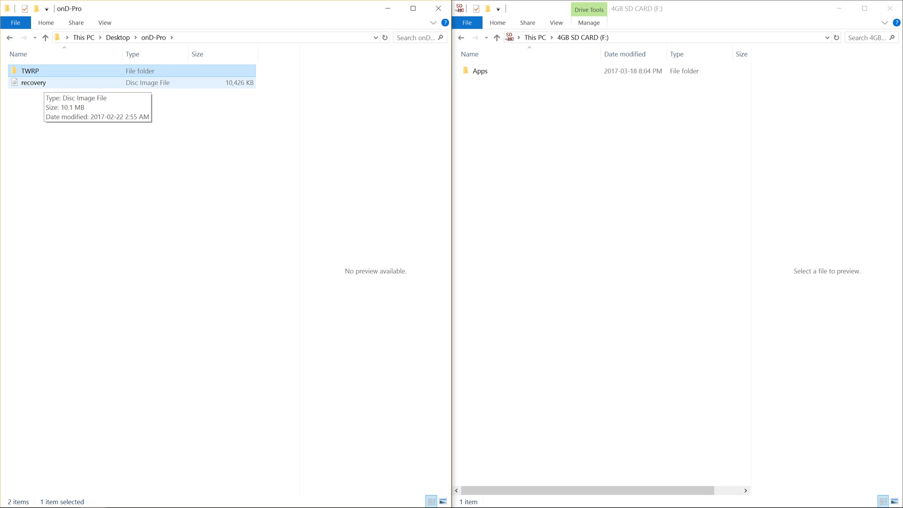
pyautogui.click(33, 83)
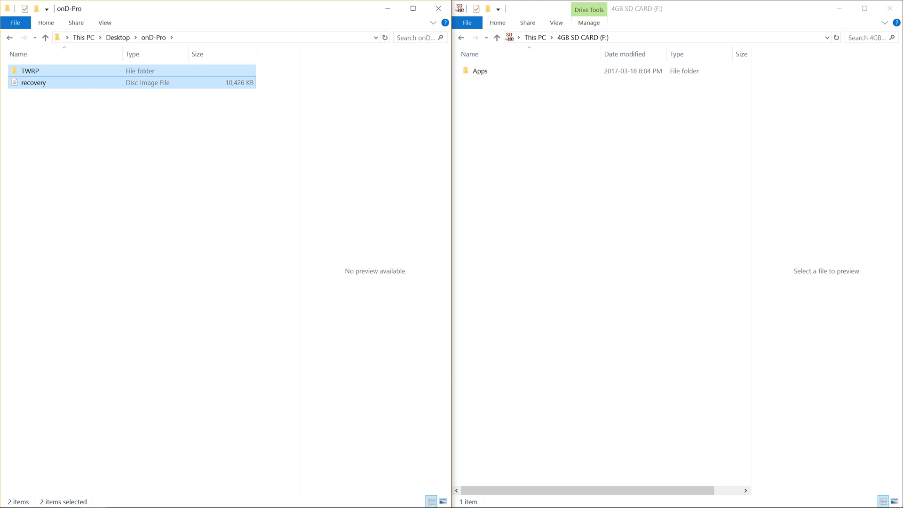
# Copy the selected TWRP folder and recovery file
pyautogui.rightClick(32, 82)
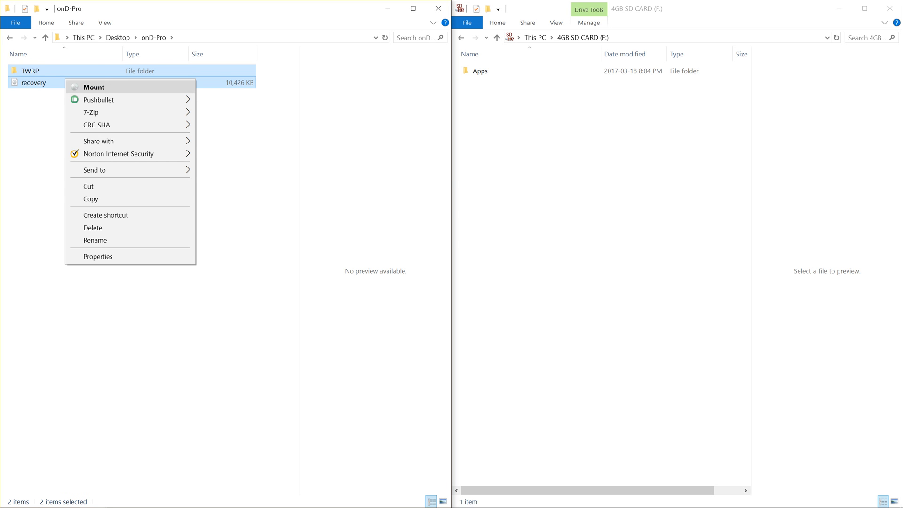
pyautogui.moveTo(90, 199)
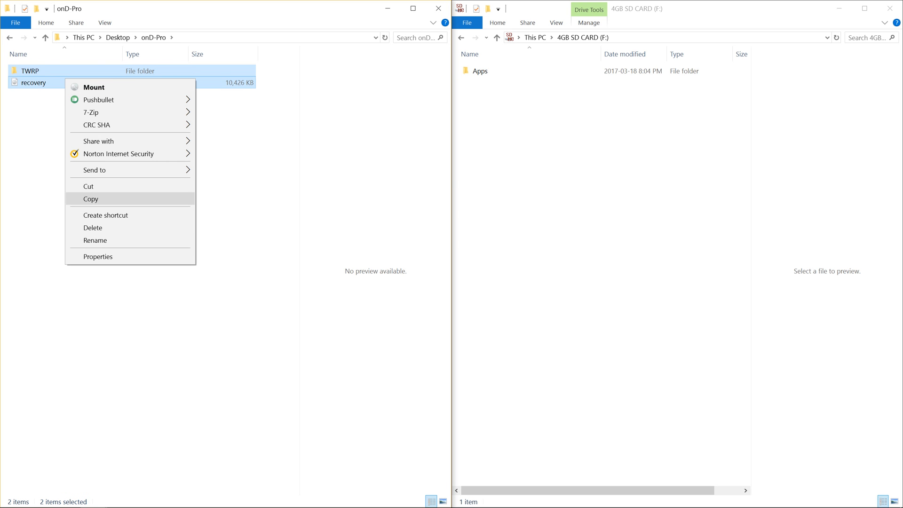
pyautogui.click(90, 199)
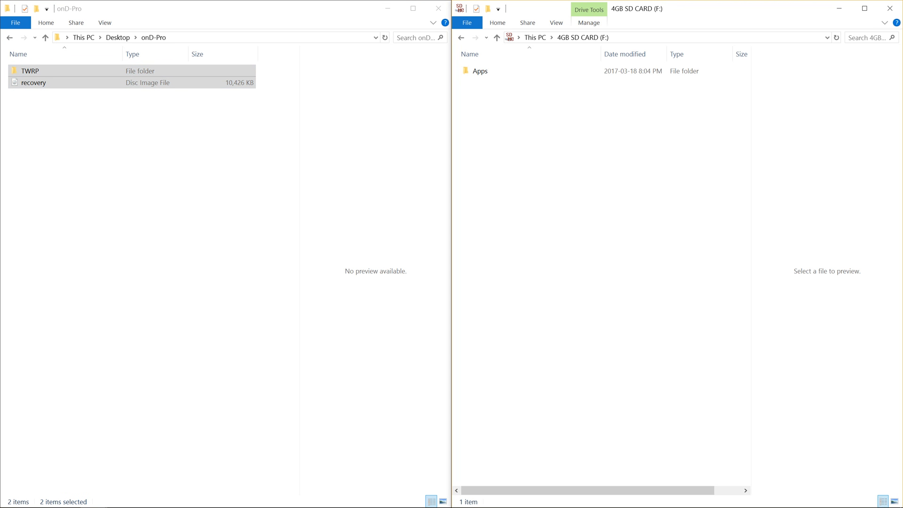
# Paste TWRP and recovery onto the 4GB SD card root alongside Apps
pyautogui.rightClick(576, 137)
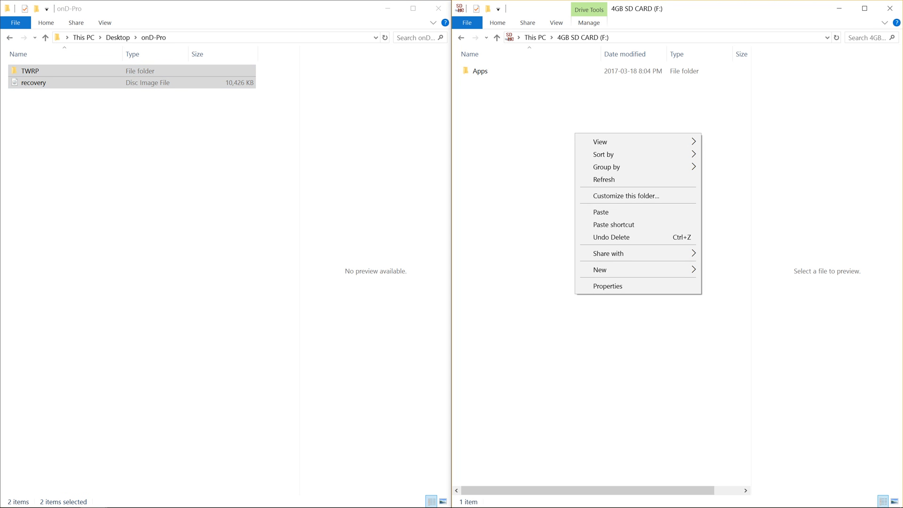
pyautogui.click(600, 213)
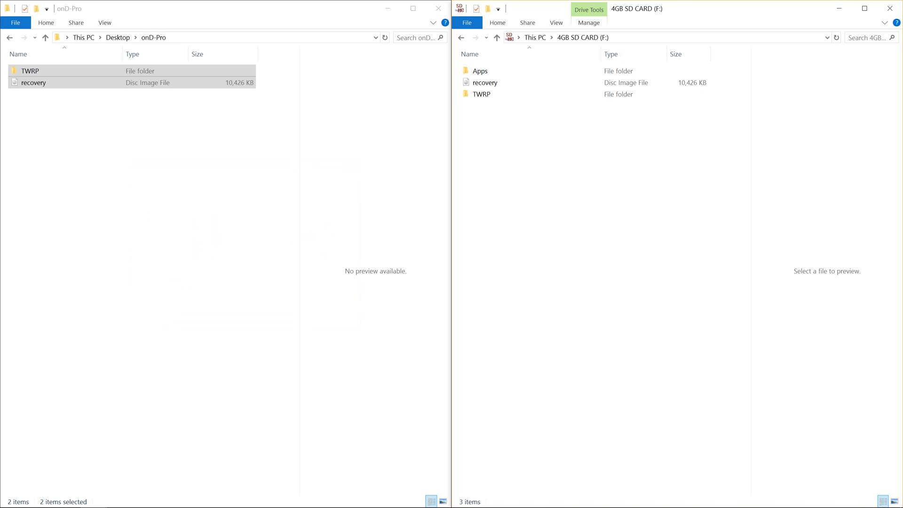
pyautogui.click(486, 83)
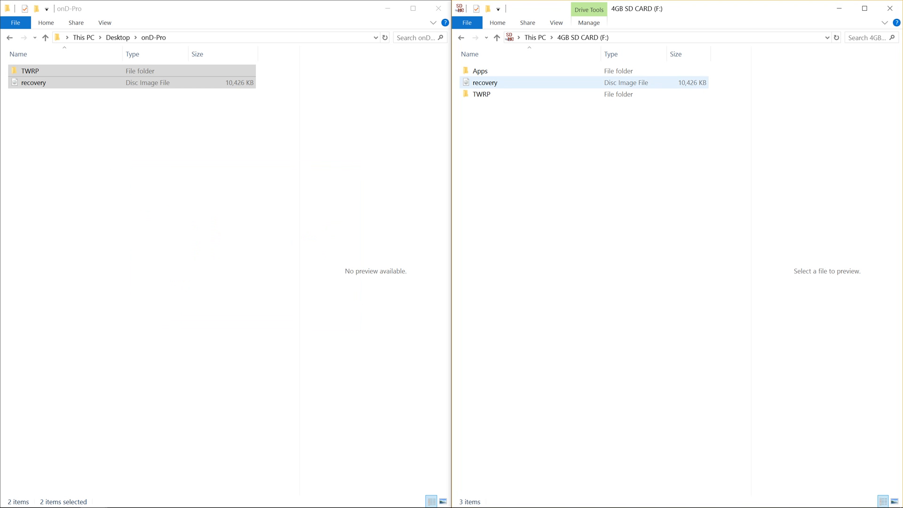
pyautogui.moveTo(481, 94)
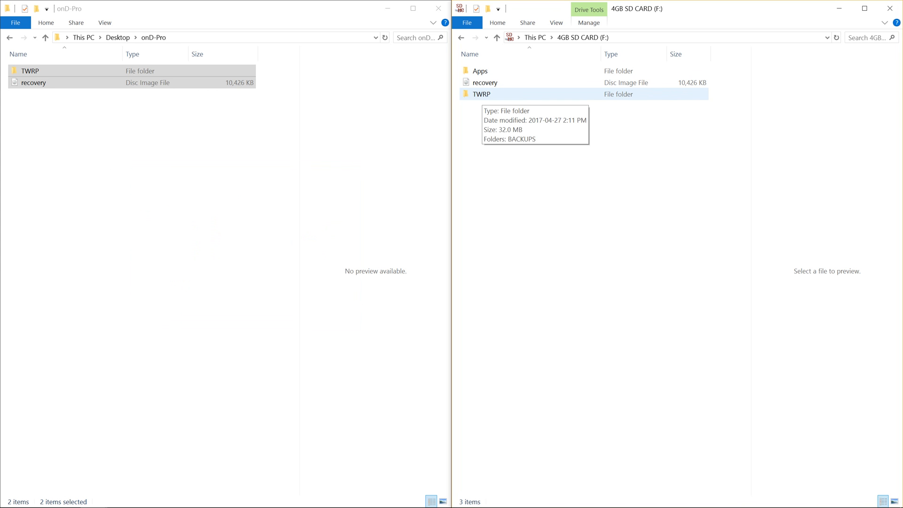